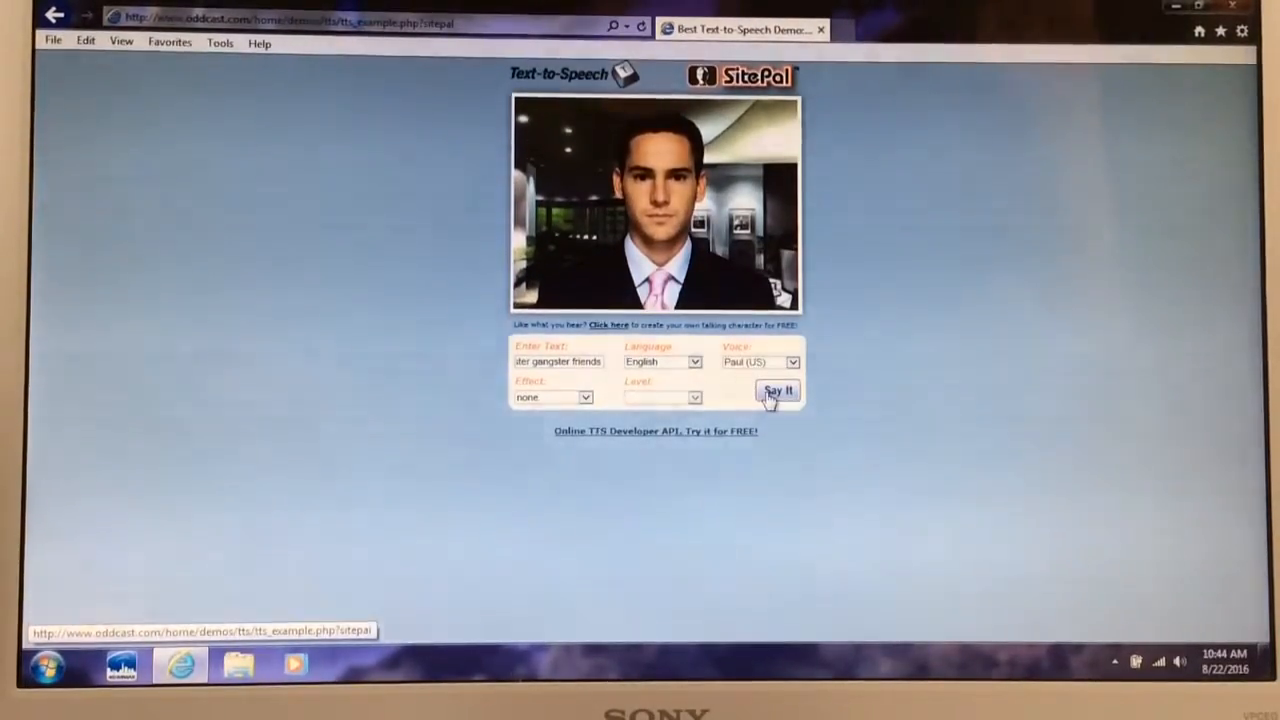
Play the gangster friends phrase twice in the Paul (US) voice, then select the address bar.
{"action": "left_click", "coordinate": [778, 390]}
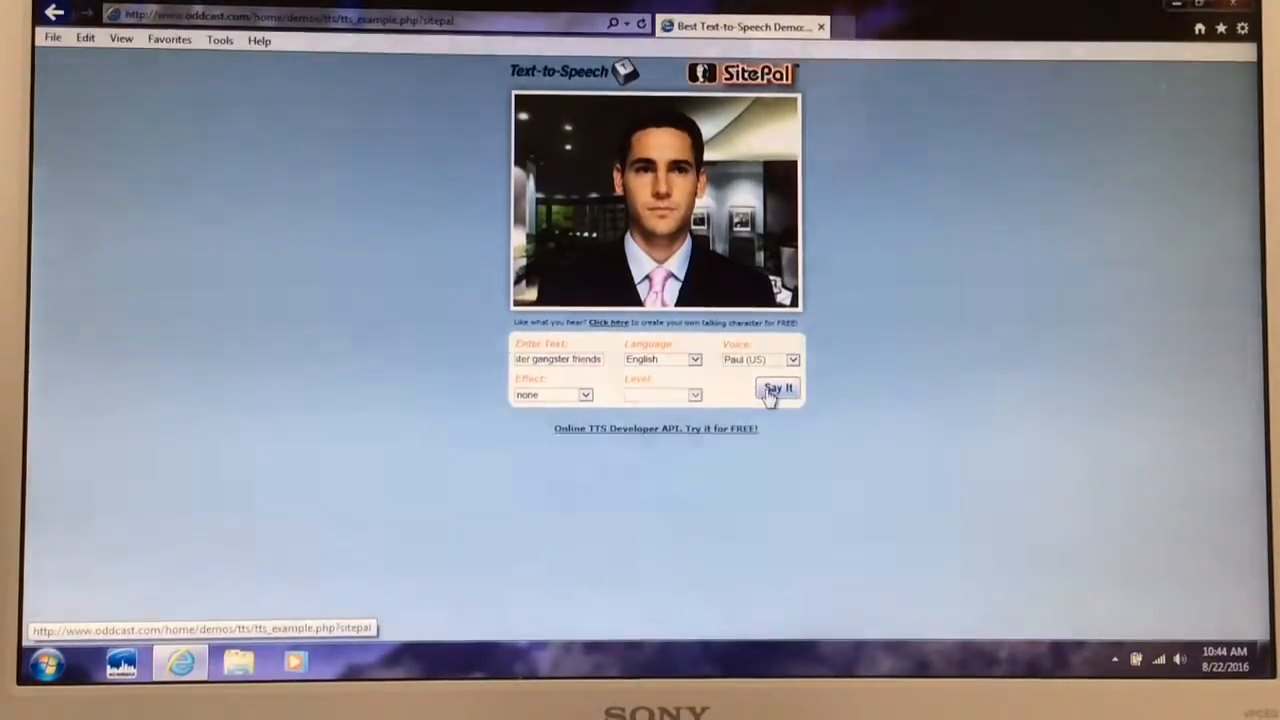
{"action": "left_click", "coordinate": [778, 388]}
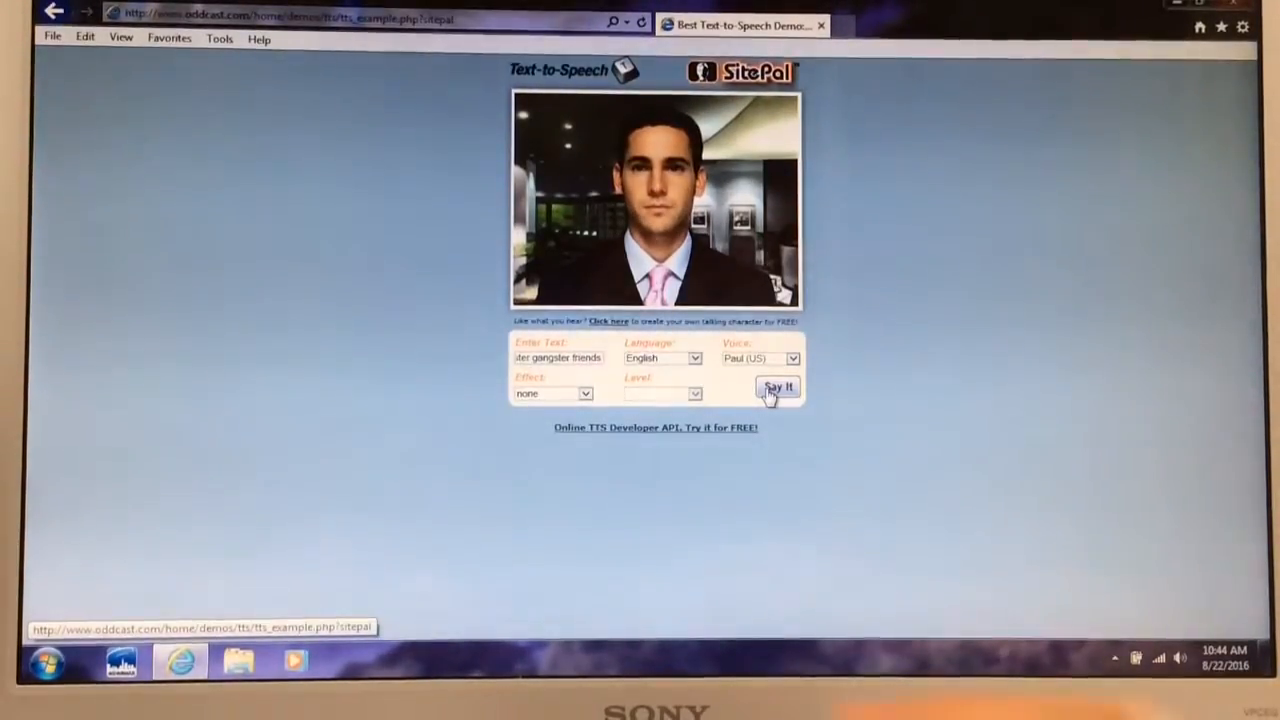
{"action": "left_click", "coordinate": [290, 18]}
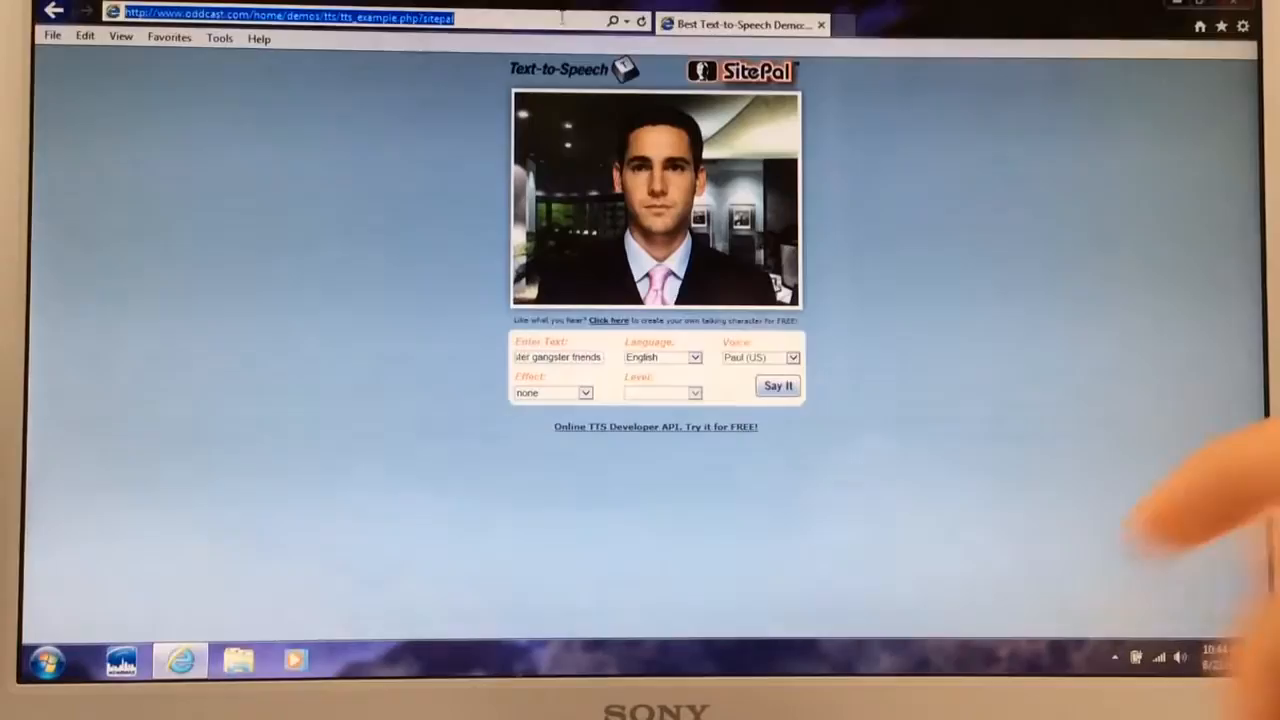
Select the Internet Explorer address bar to enter google.com.
{"action": "left_click", "coordinate": [300, 18]}
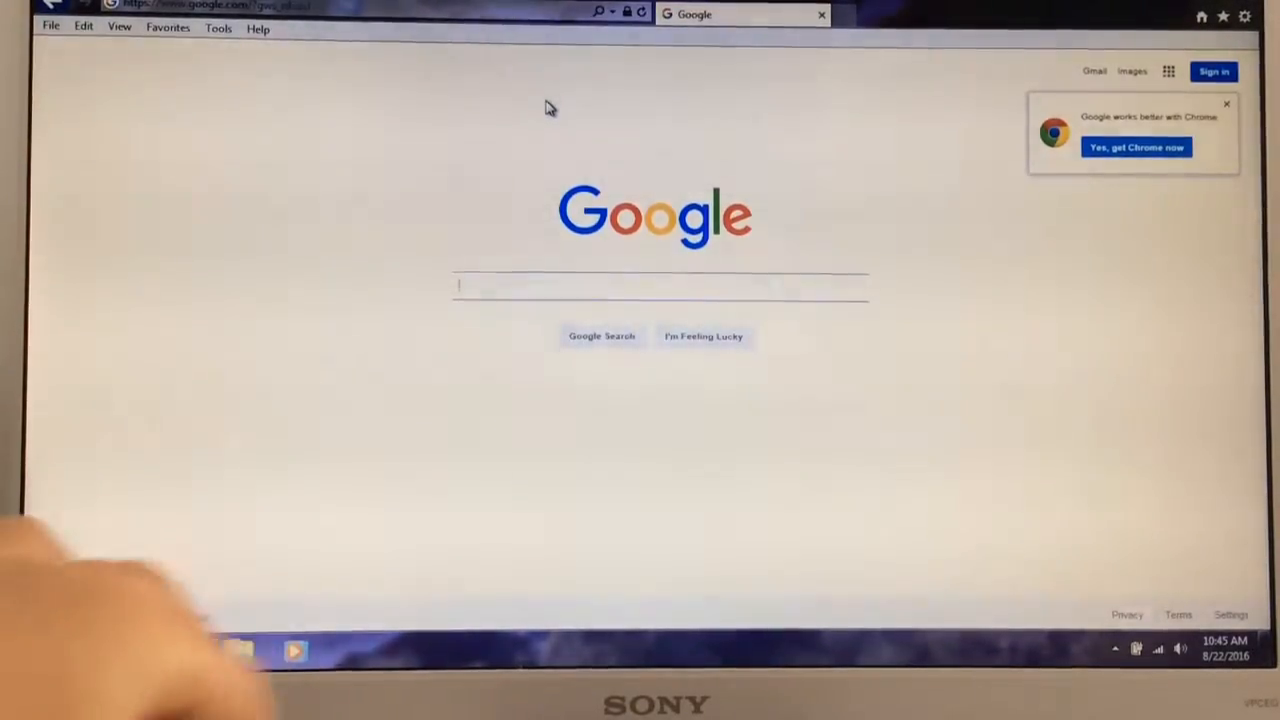
Search Google for 'oddcast text to speech' and open the Oddcast demo result.
{"action": "type", "text": "oddcas"}
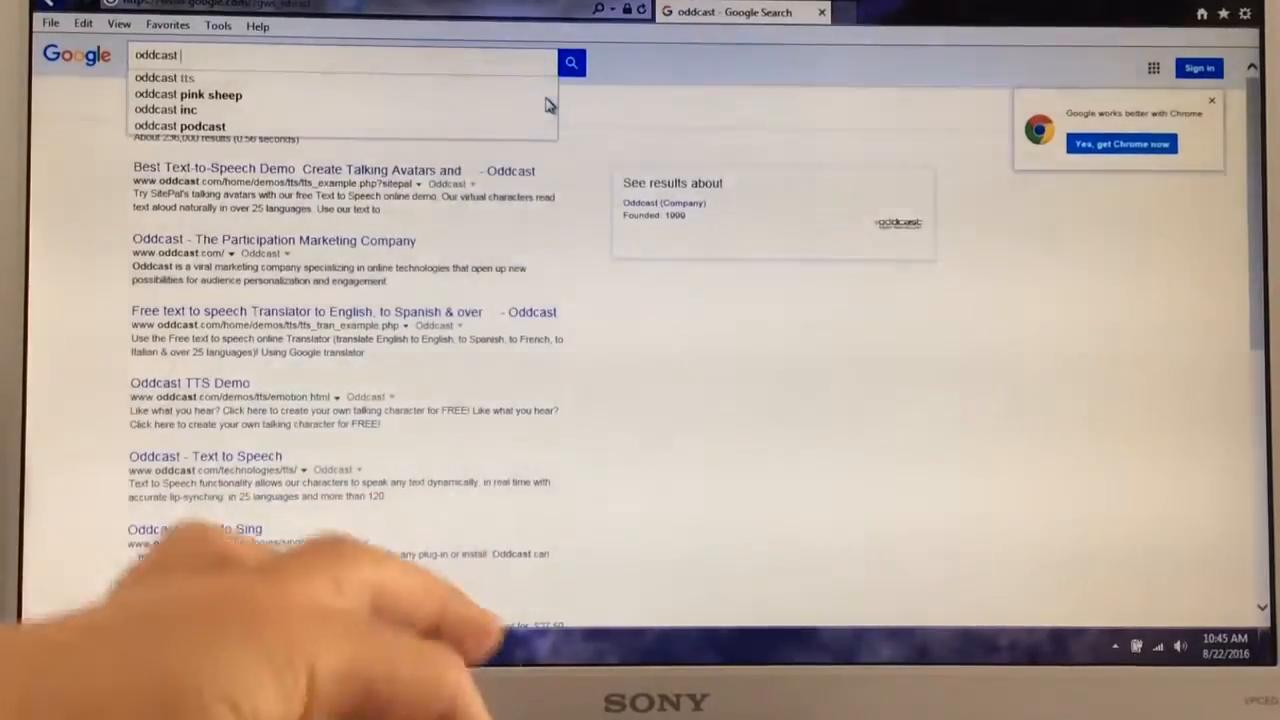
{"action": "type", "text": "text to speech"}
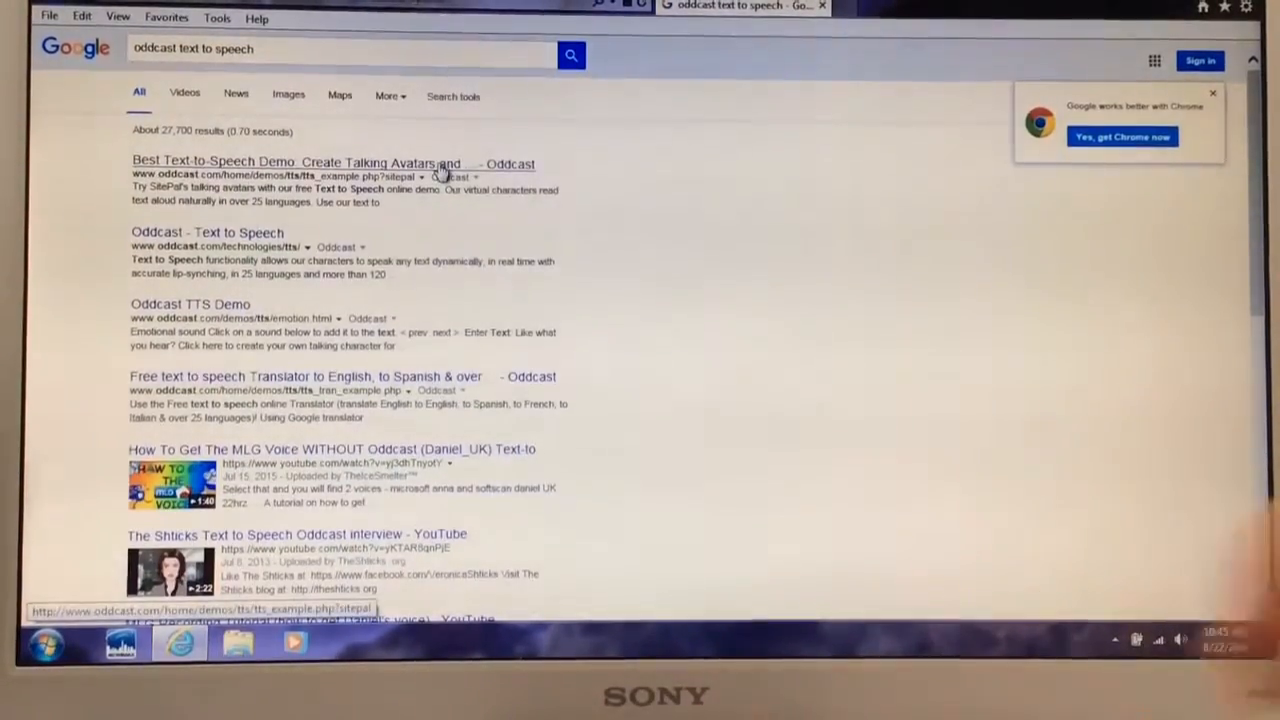
{"action": "left_click", "coordinate": [295, 162]}
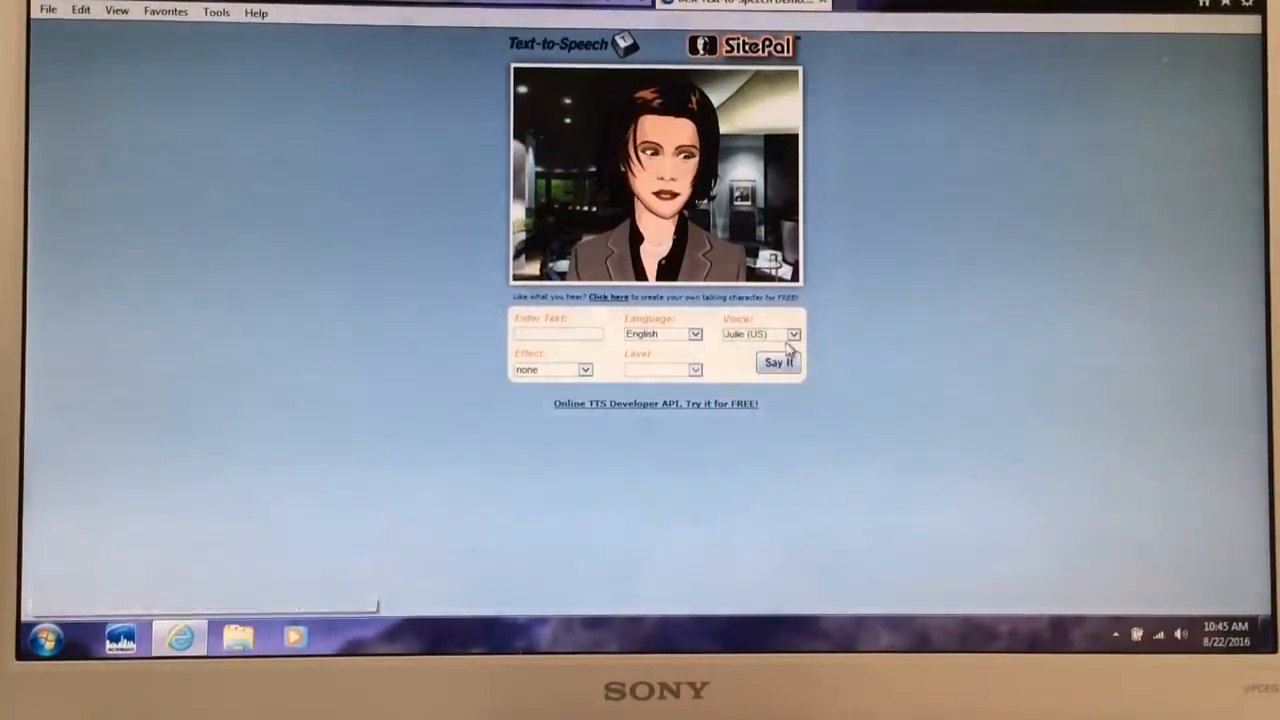
Switch the voice to Paul (US) and type the phrase ending 'gangster friend'.
{"action": "left_click", "coordinate": [793, 334]}
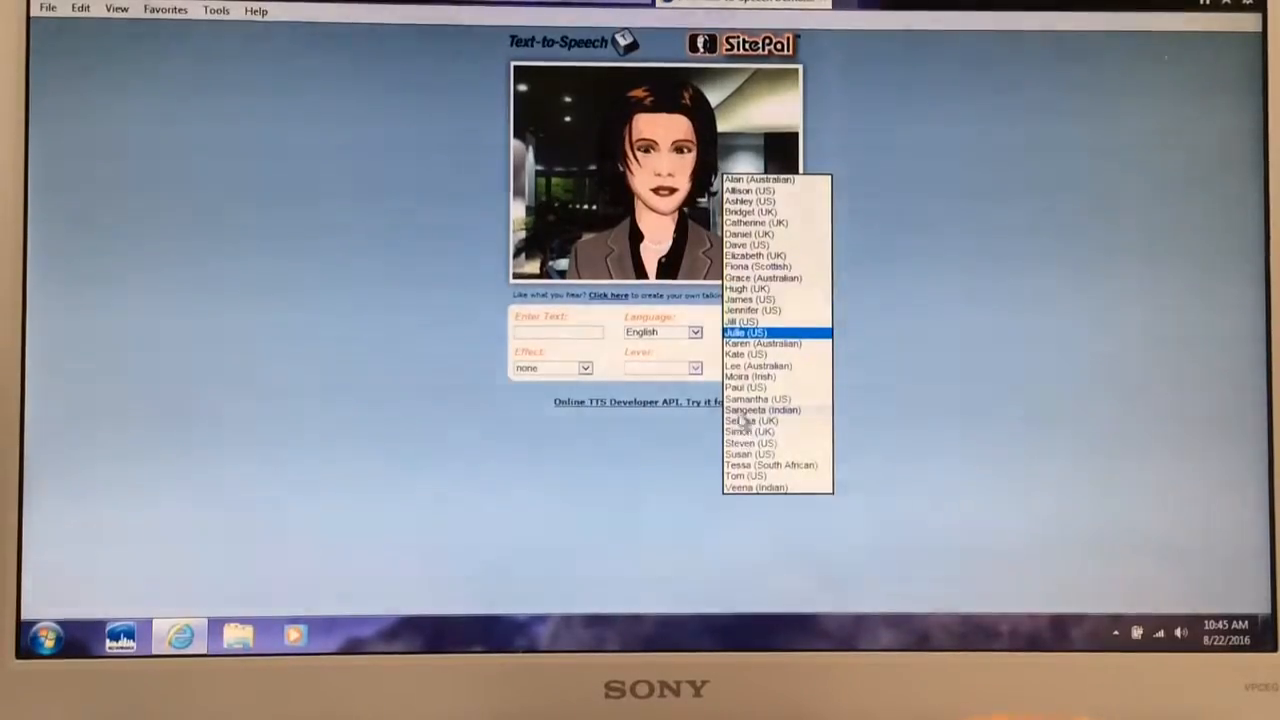
{"action": "left_click", "coordinate": [745, 387]}
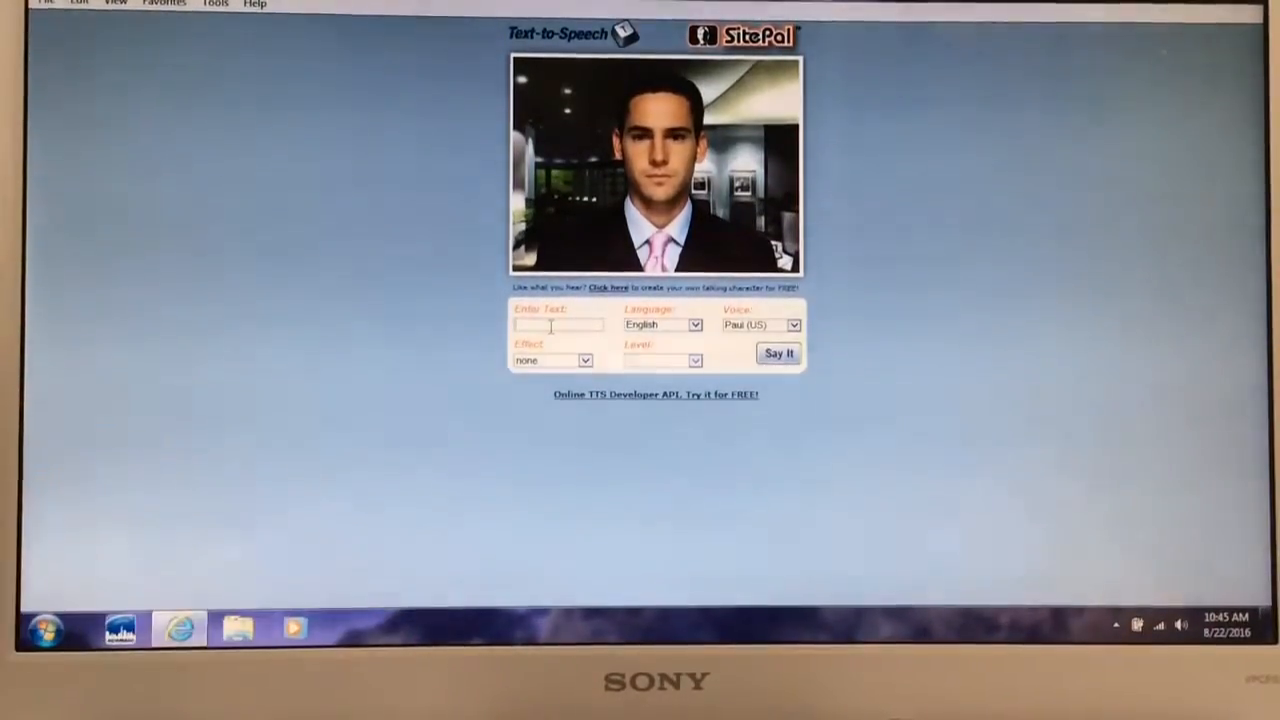
{"action": "type", "text": "er gangster friend"}
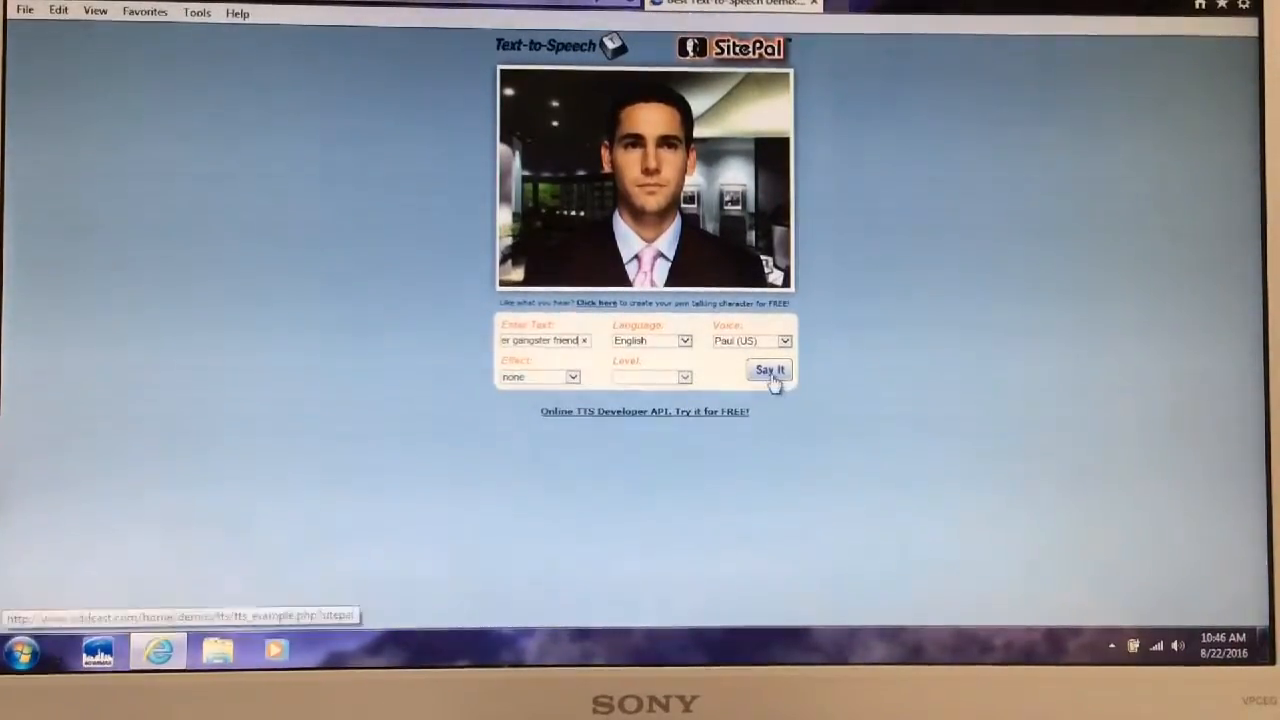
Have Paul (US) speak the gangster friend phrase seven times in a row.
{"action": "left_click", "coordinate": [769, 370]}
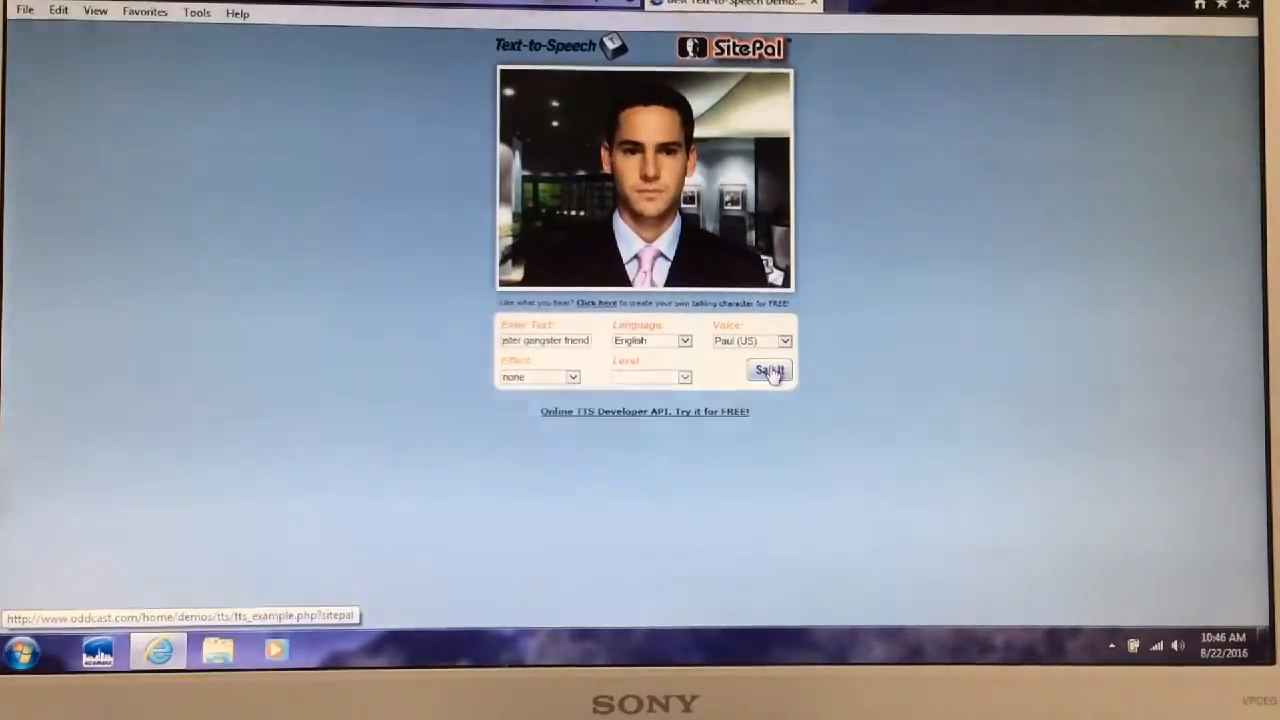
{"action": "left_click", "coordinate": [769, 371]}
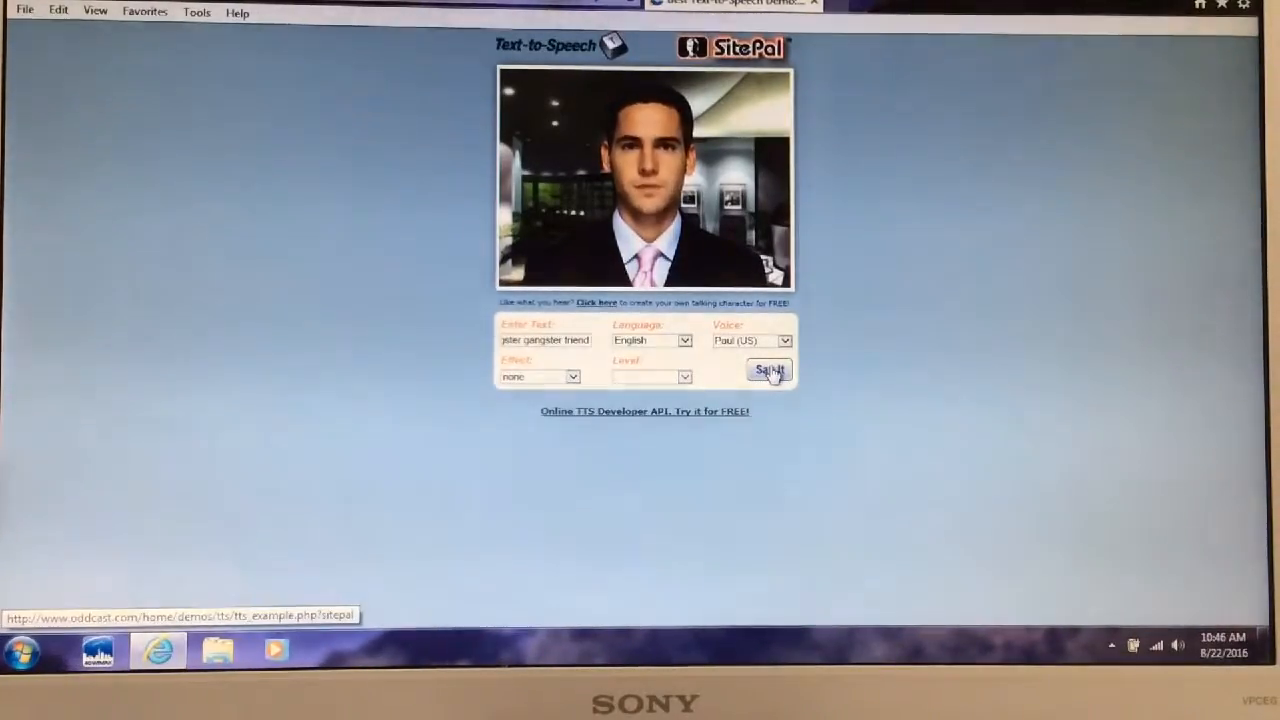
{"action": "left_click", "coordinate": [769, 370]}
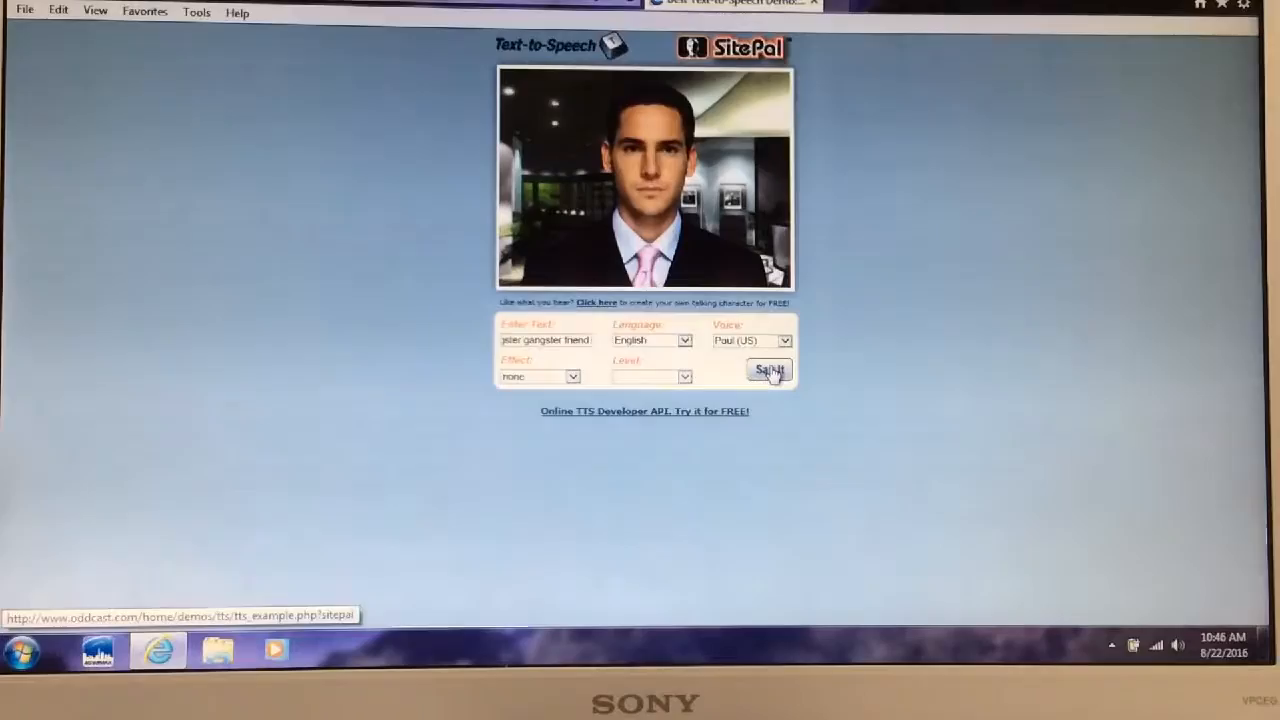
{"action": "left_click", "coordinate": [769, 371]}
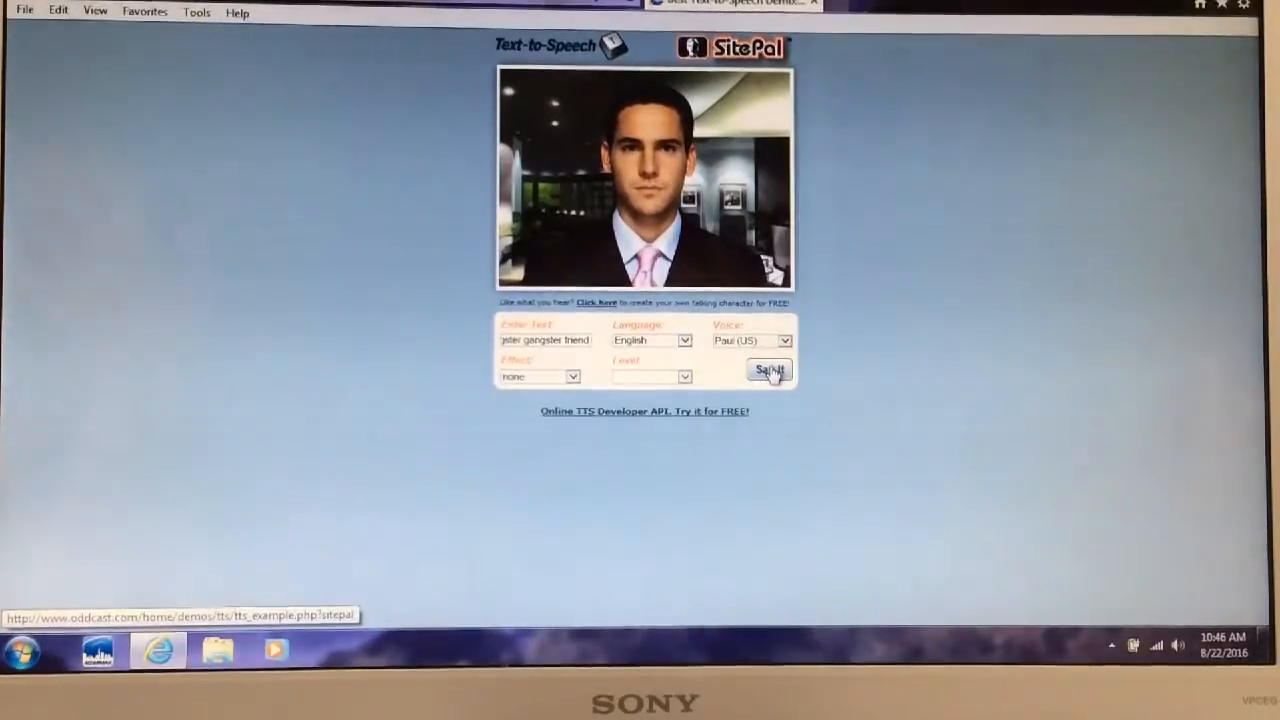
{"action": "left_click", "coordinate": [768, 370]}
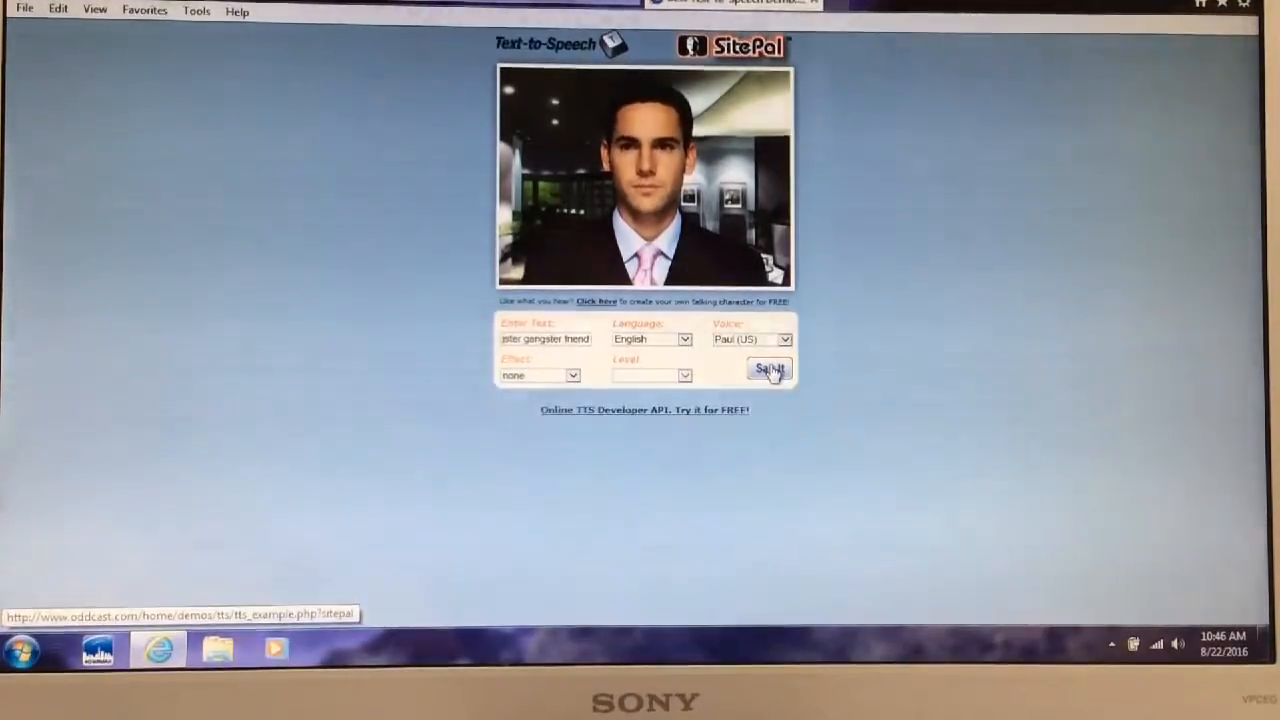
{"action": "left_click", "coordinate": [768, 369]}
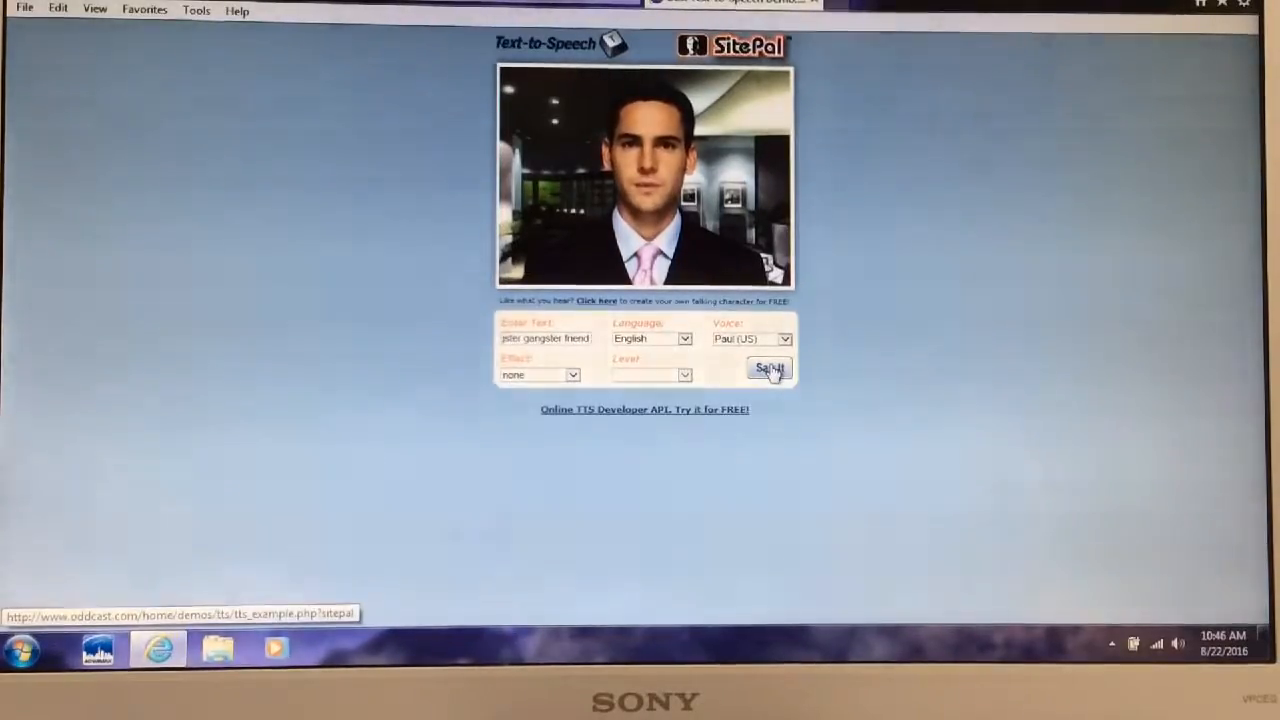
{"action": "left_click", "coordinate": [769, 368]}
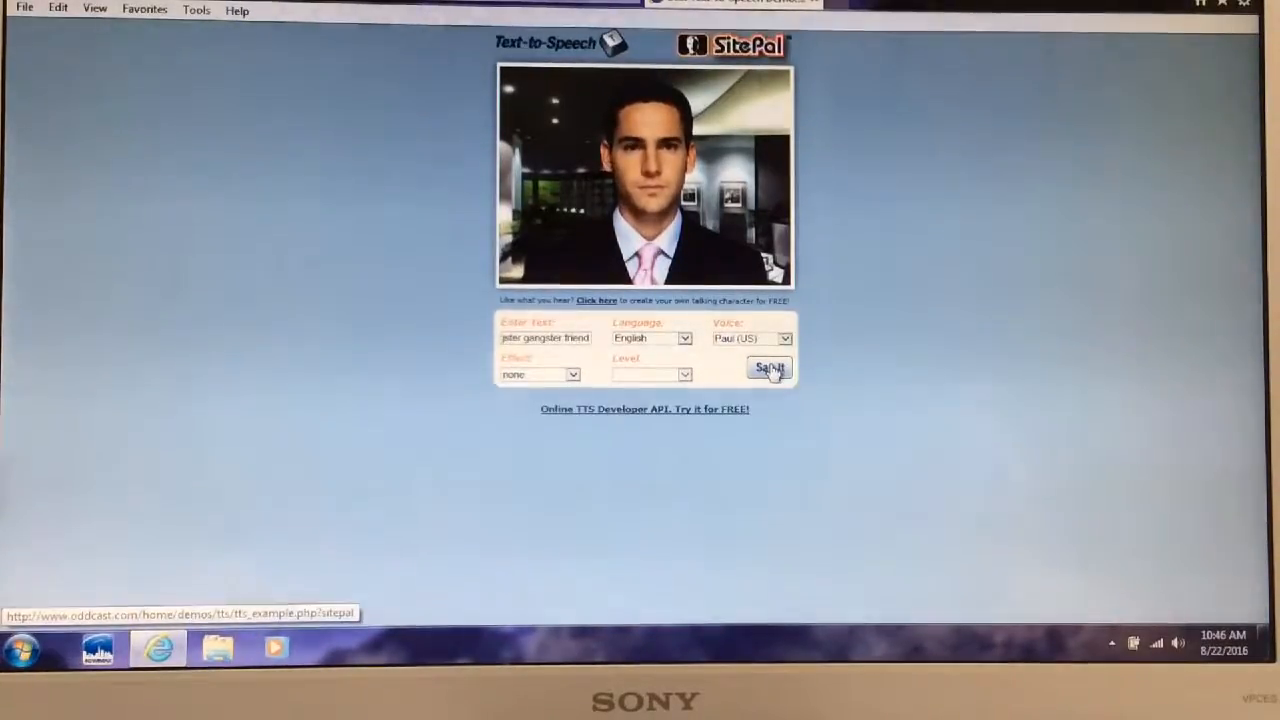